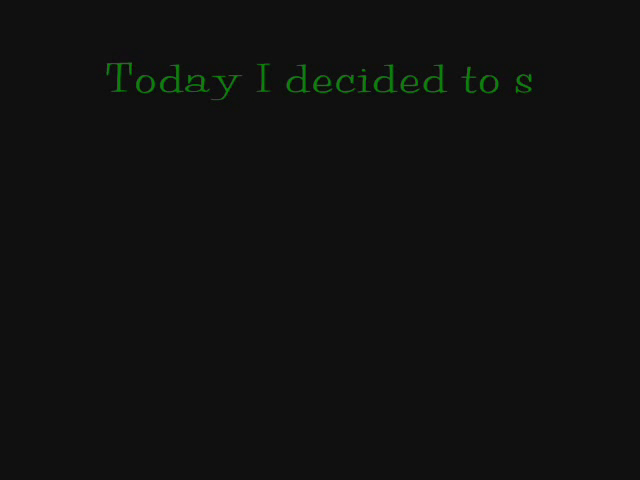
type("ketch up an idea I h")
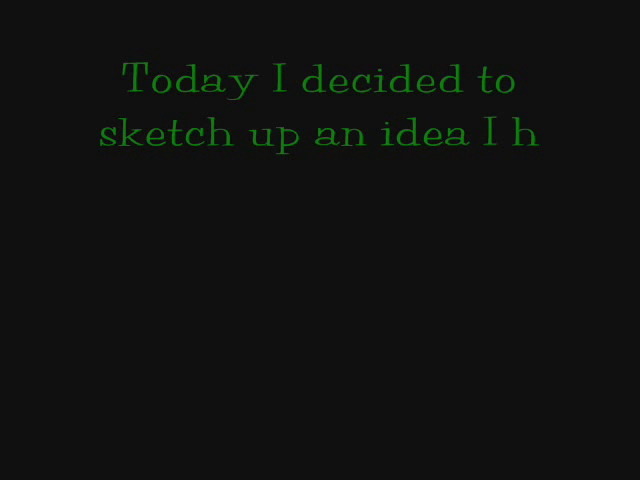
type("ad locked in my head ever since I got my")
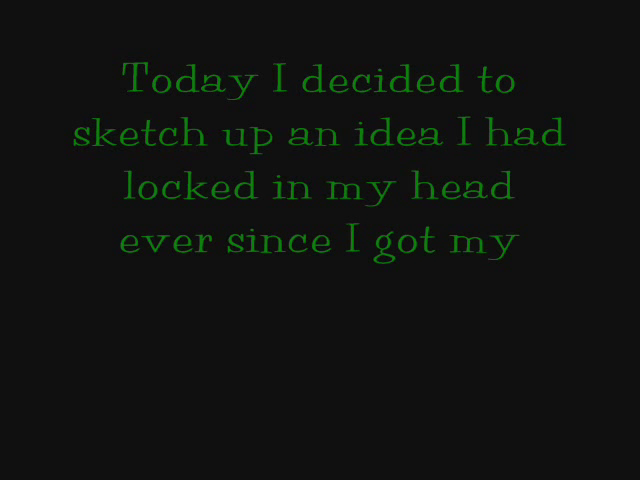
type("boat. My amazing idea")
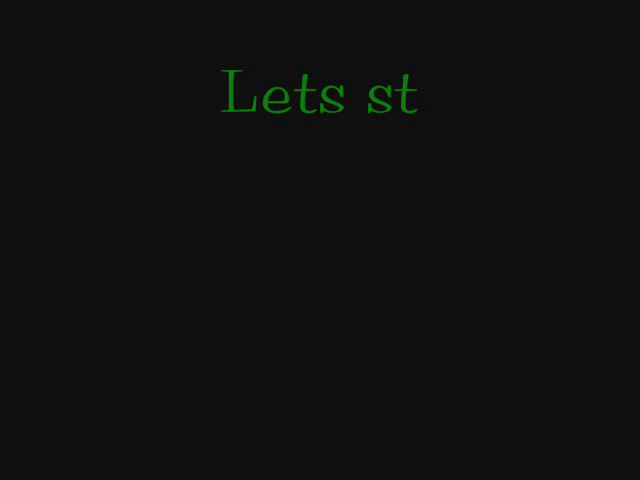
type("art by measureing the")
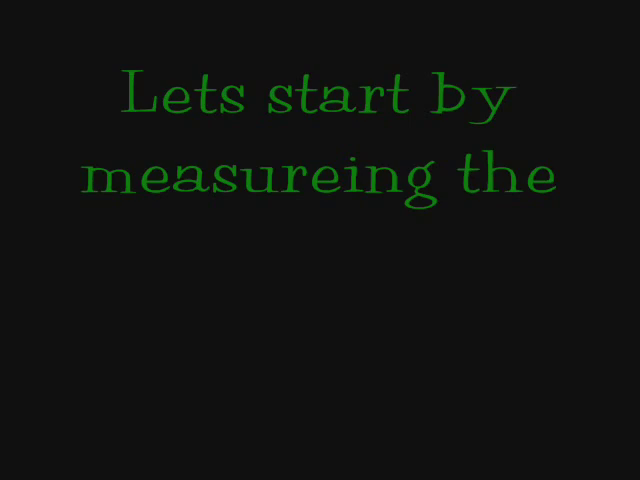